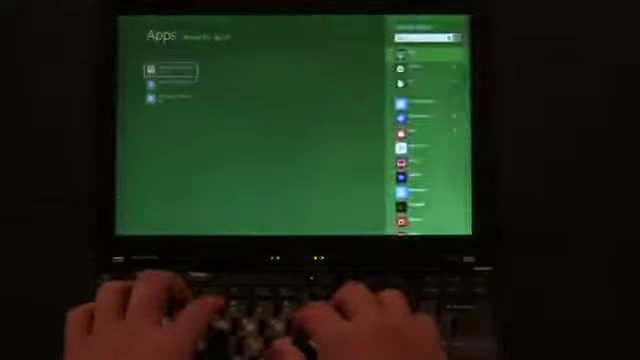
text(power)
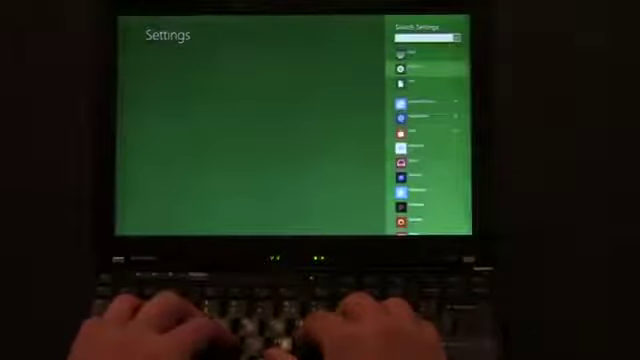
text(power)
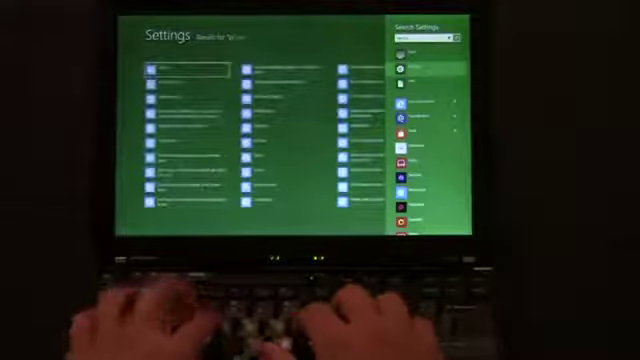